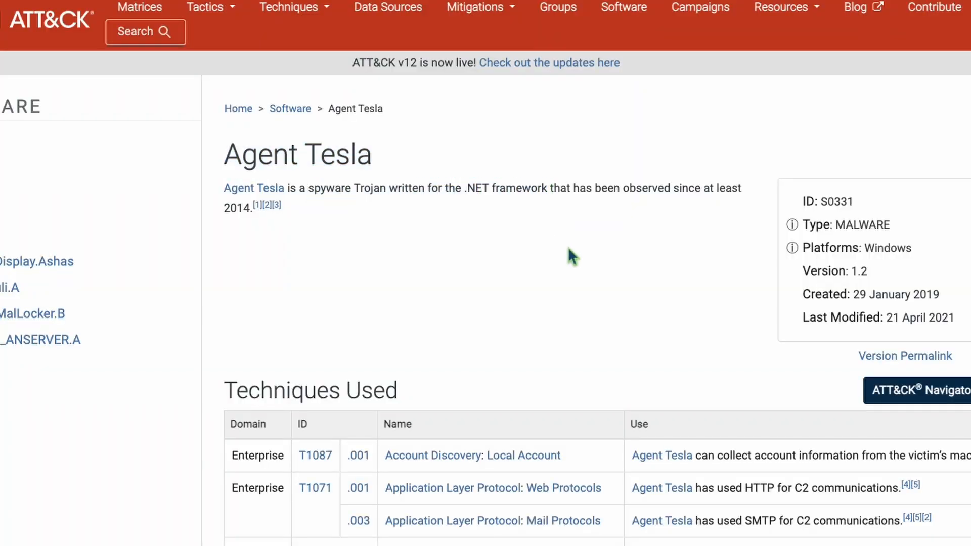
Switch to the browser tab showing malware-traffic-analysis.net
left_click(204, 14)
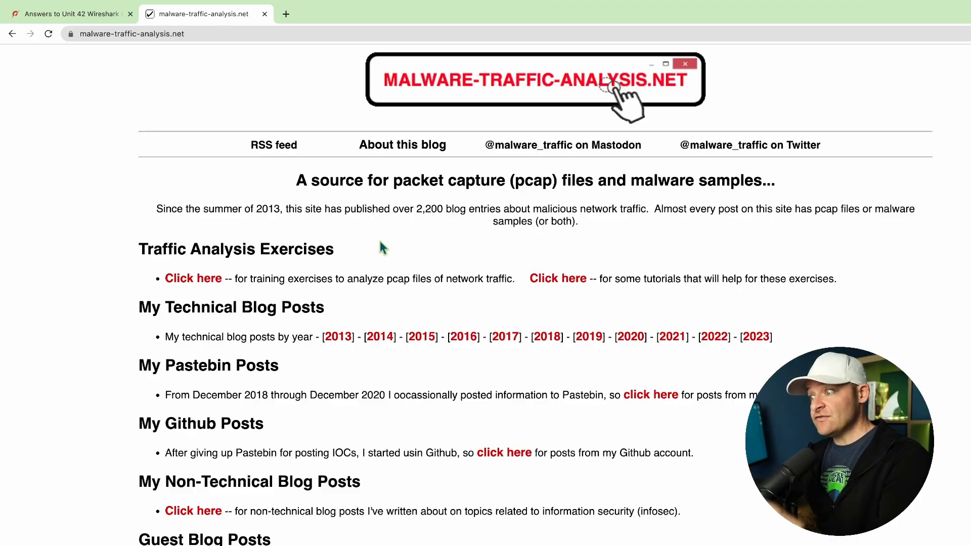
mouse_move(348, 195)
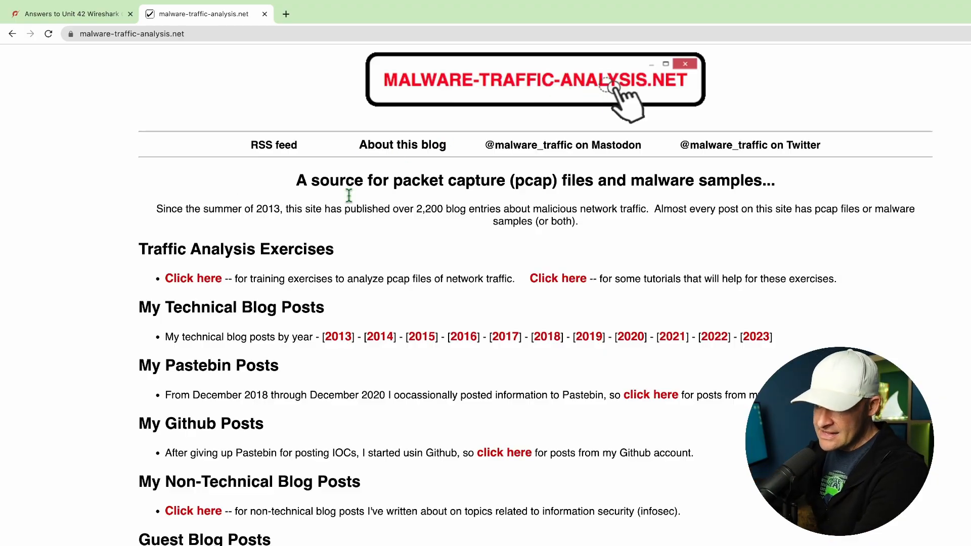
Follow the Traffic Analysis Exercises link on malware-traffic-analysis.net
left_click(193, 278)
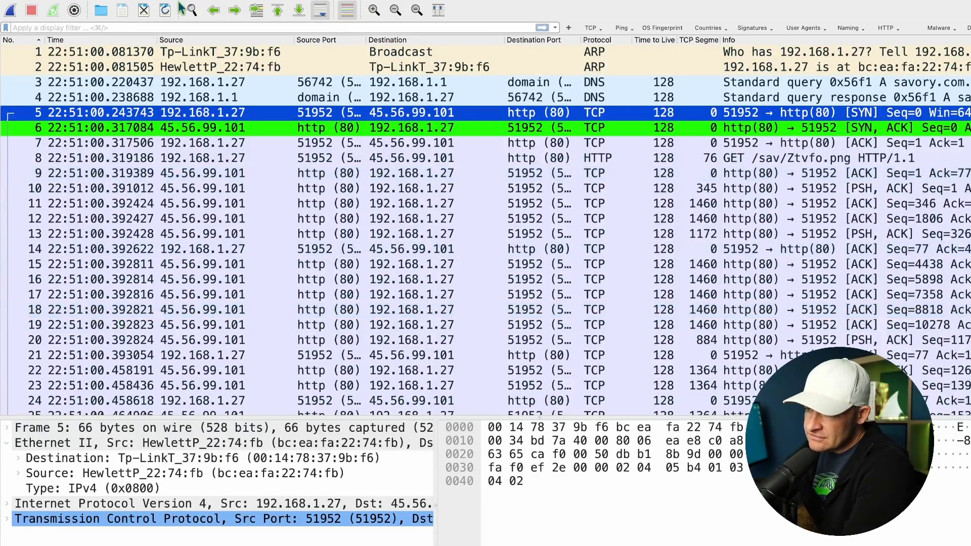
left_click(134, 6)
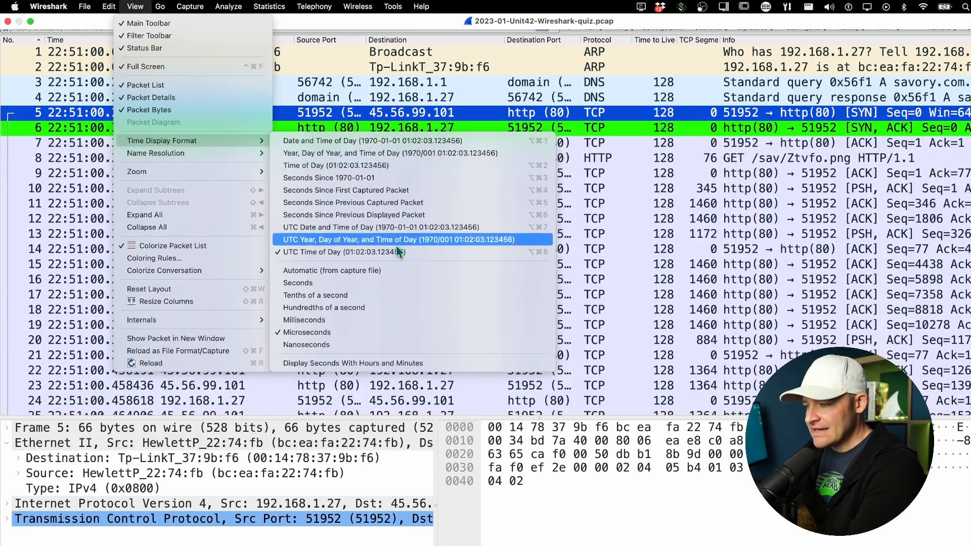
mouse_move(401, 254)
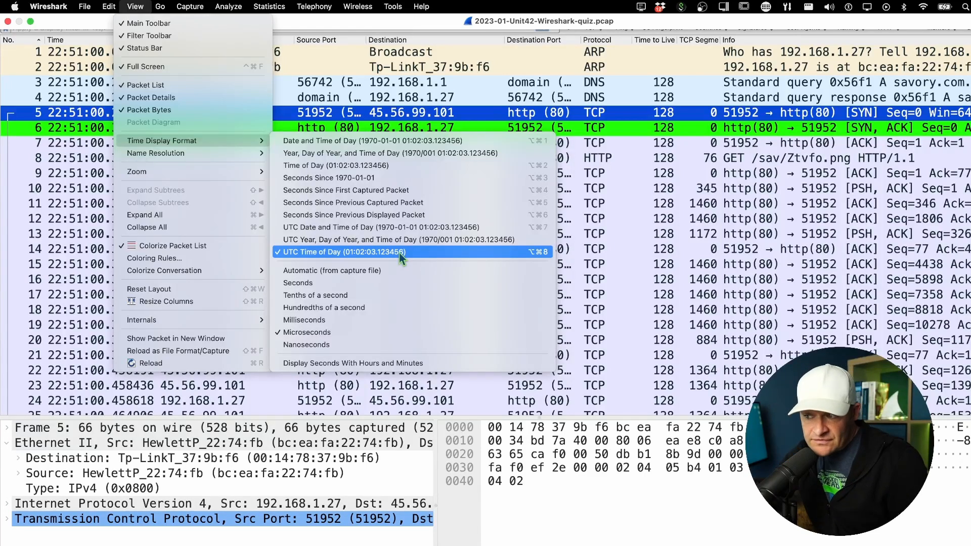
mouse_move(402, 239)
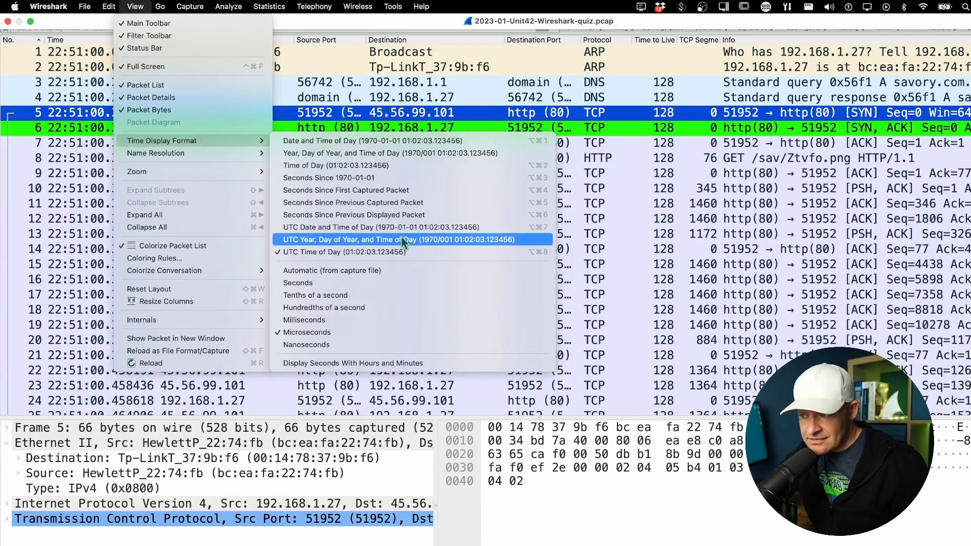
mouse_move(401, 252)
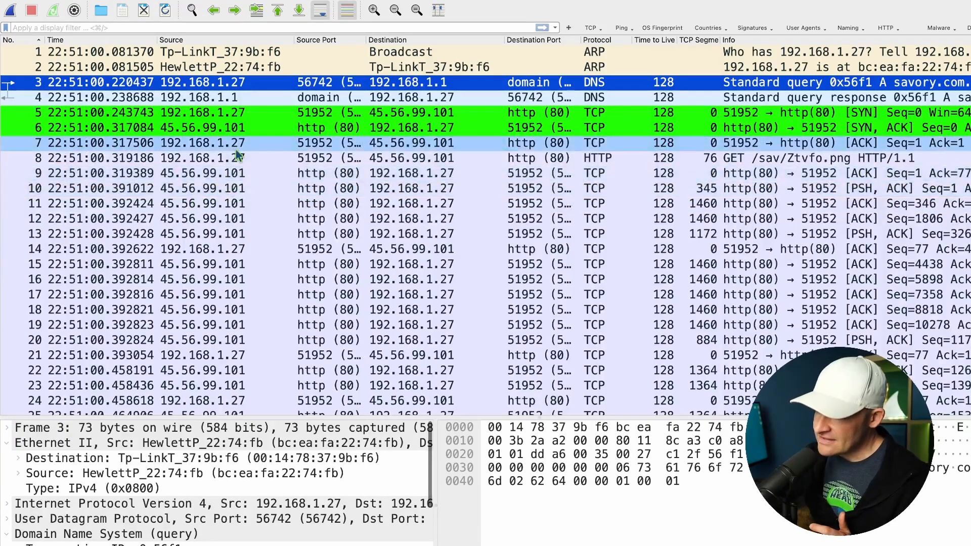
mouse_move(217, 153)
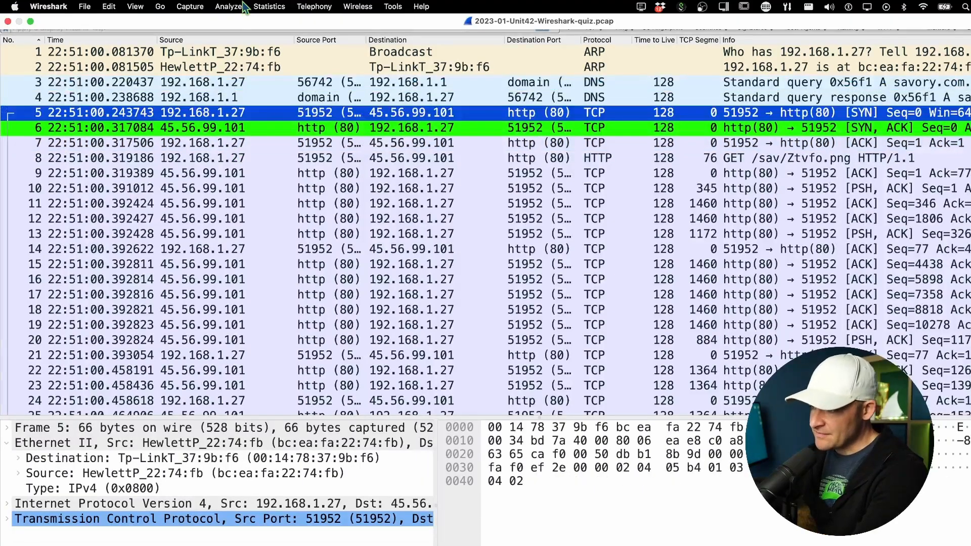
Show Ethernet conversation statistics with vendor names like HewlettP_22:74:fb resolved
left_click(269, 7)
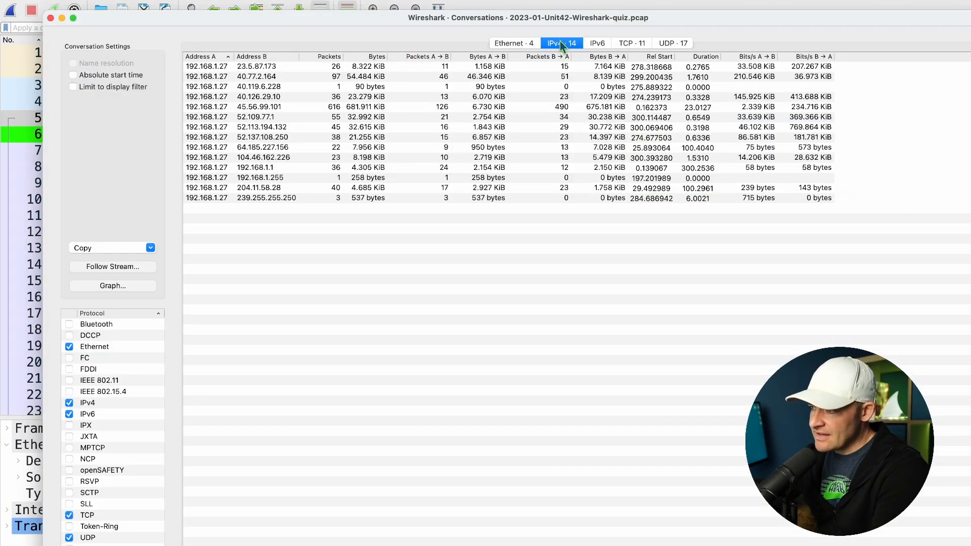
mouse_move(224, 69)
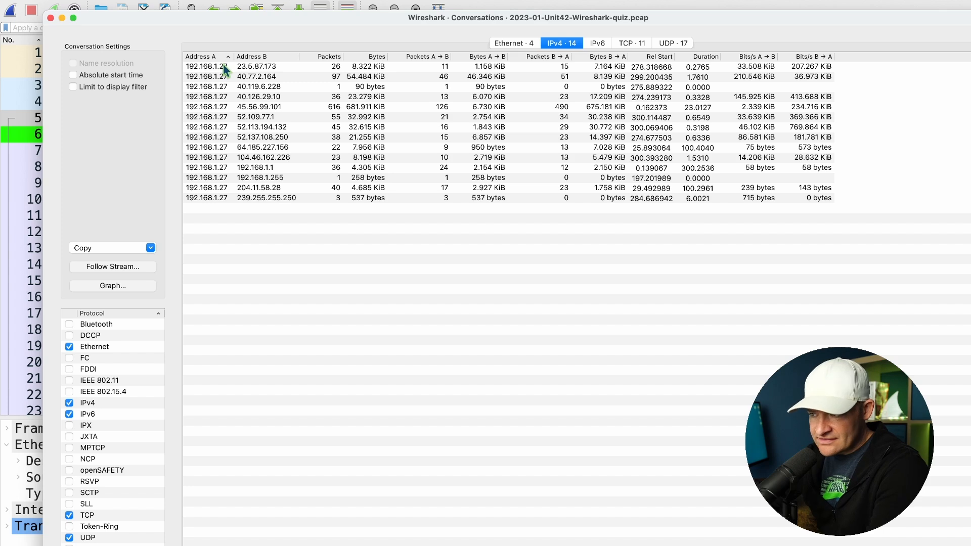
mouse_move(226, 171)
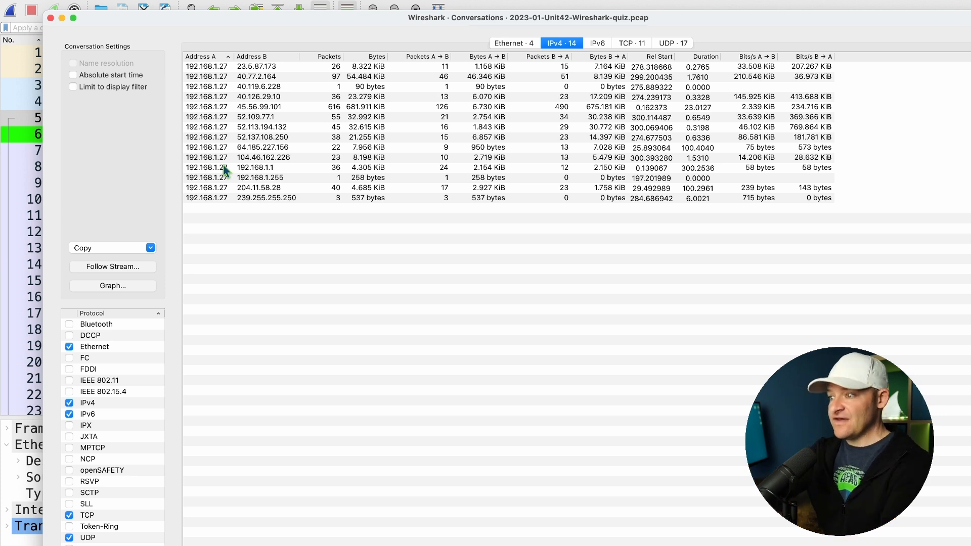
mouse_move(297, 197)
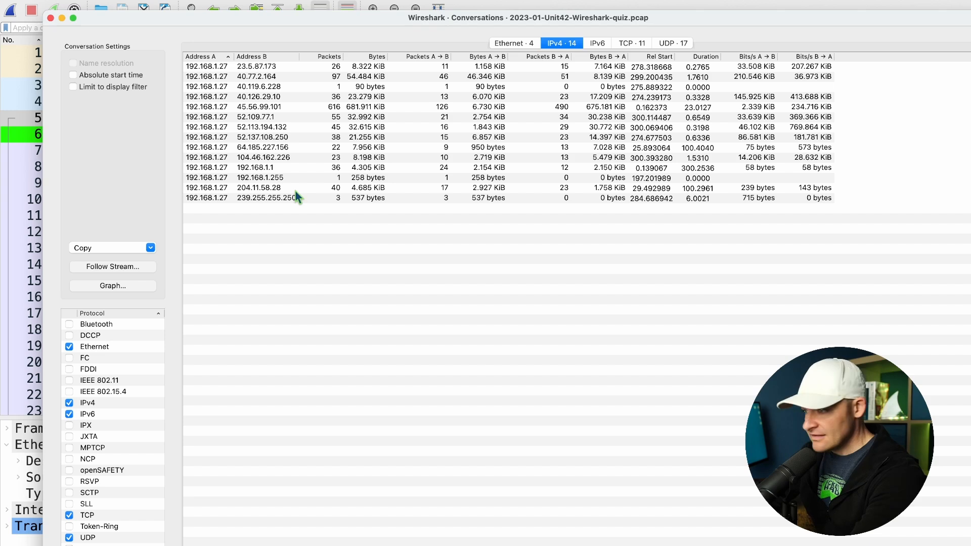
mouse_move(501, 112)
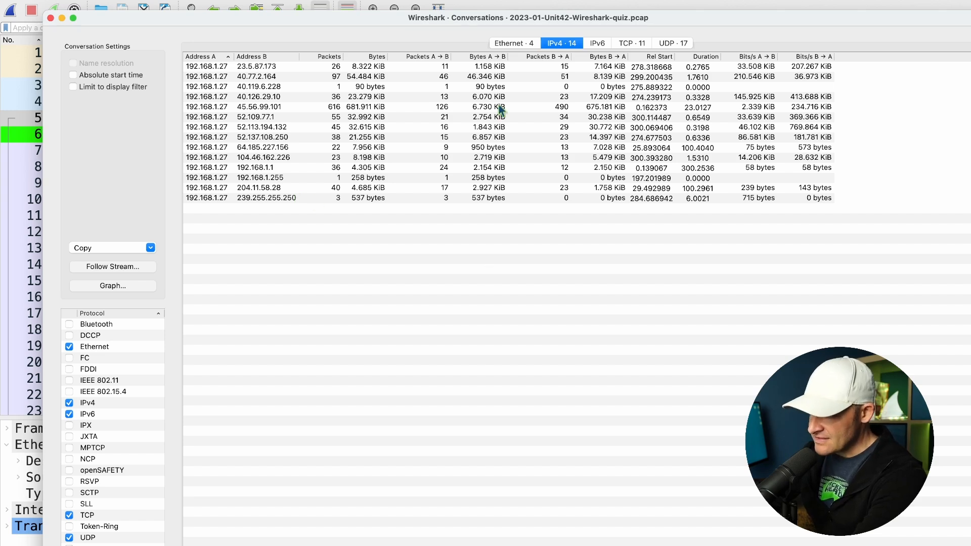
left_click(512, 43)
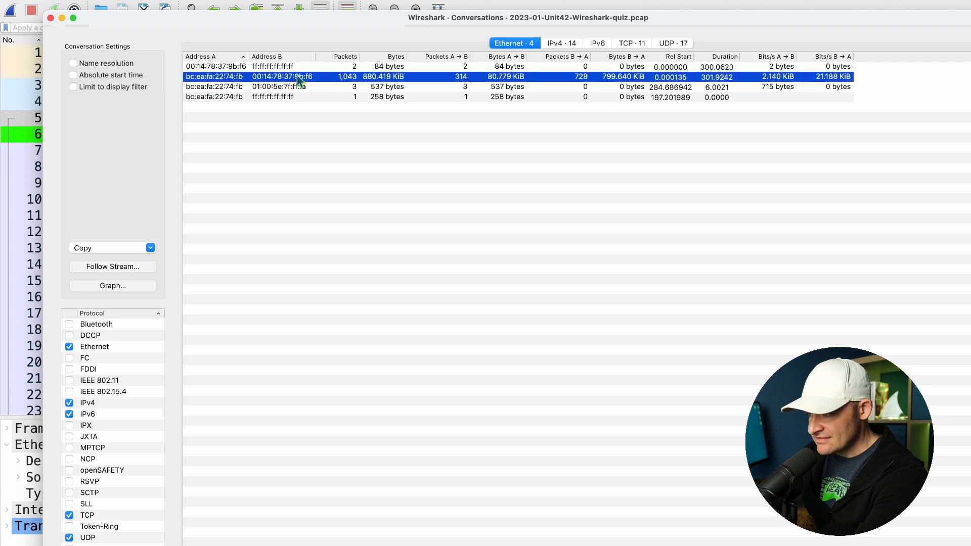
mouse_move(198, 92)
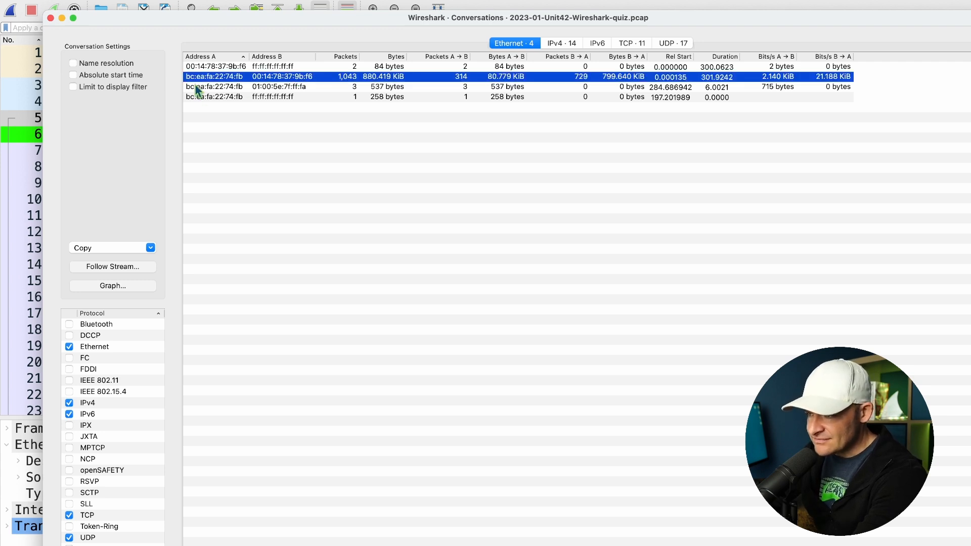
mouse_move(229, 85)
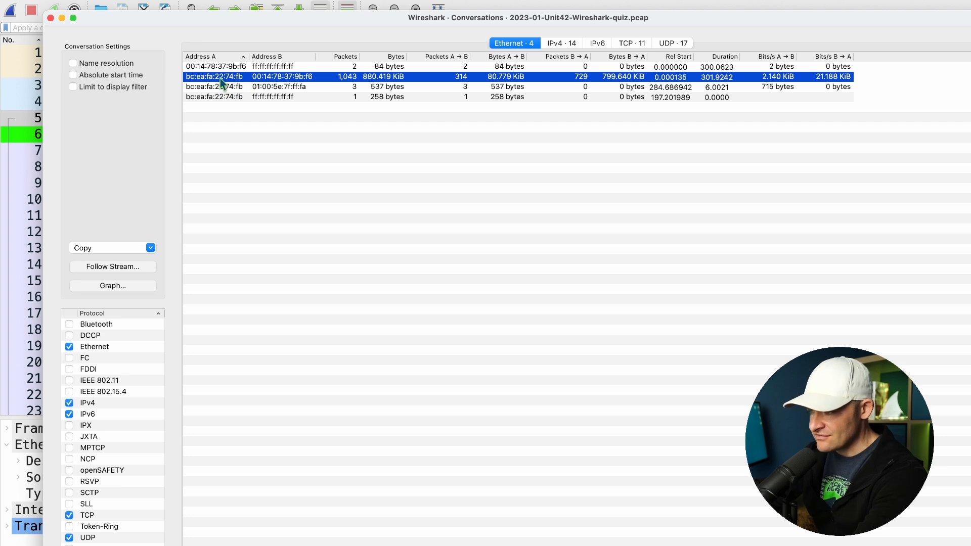
mouse_move(334, 202)
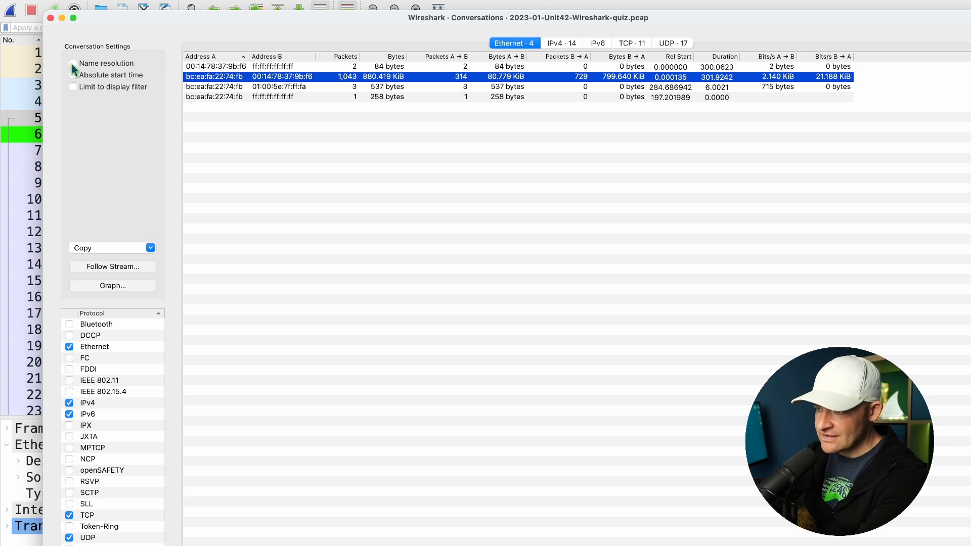
left_click(69, 62)
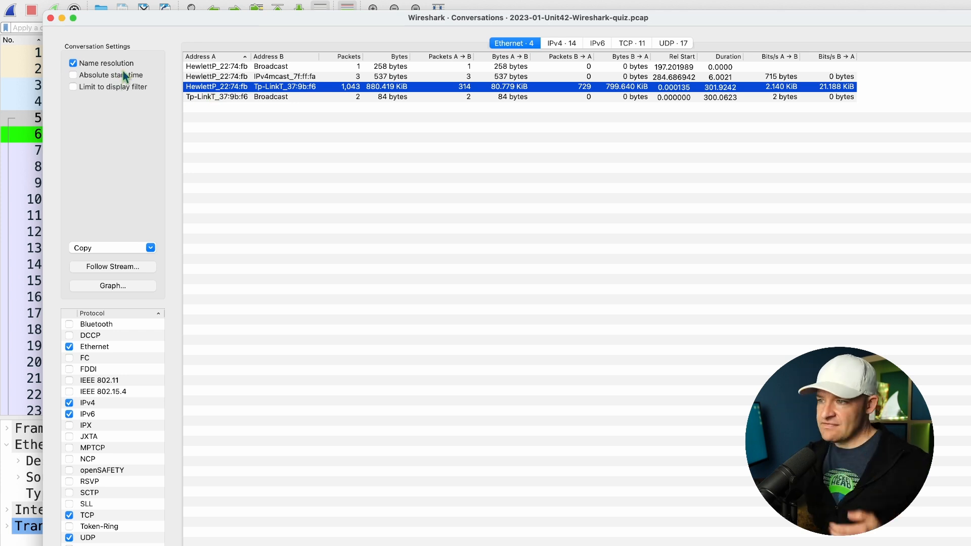
mouse_move(108, 63)
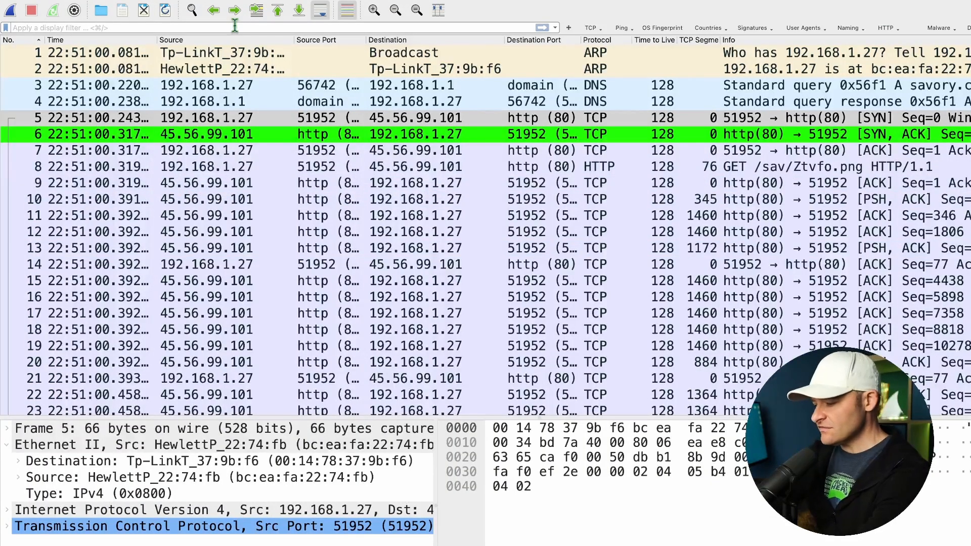
Filter packets with 'frame matches' for 'desktop' to find the host's traffic
type("frame matches \"")
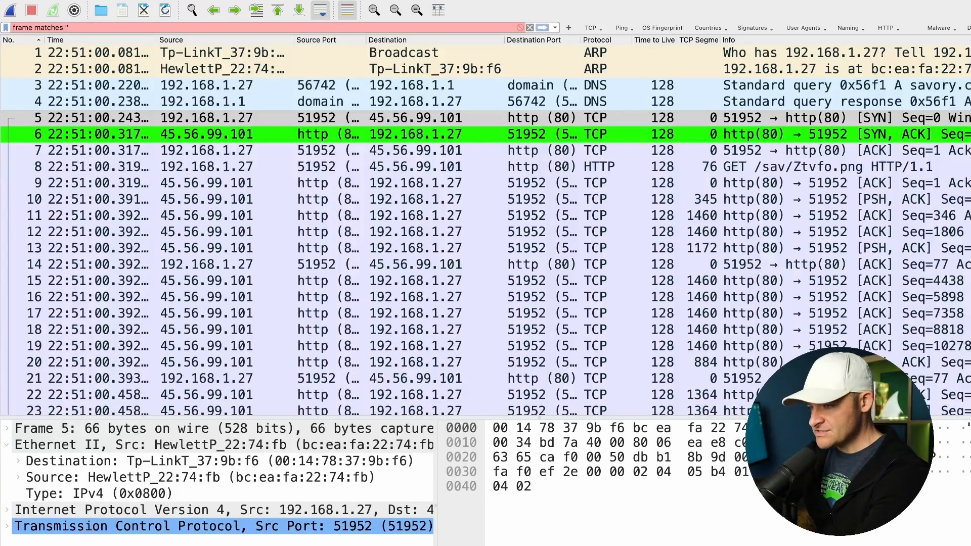
type("desk")
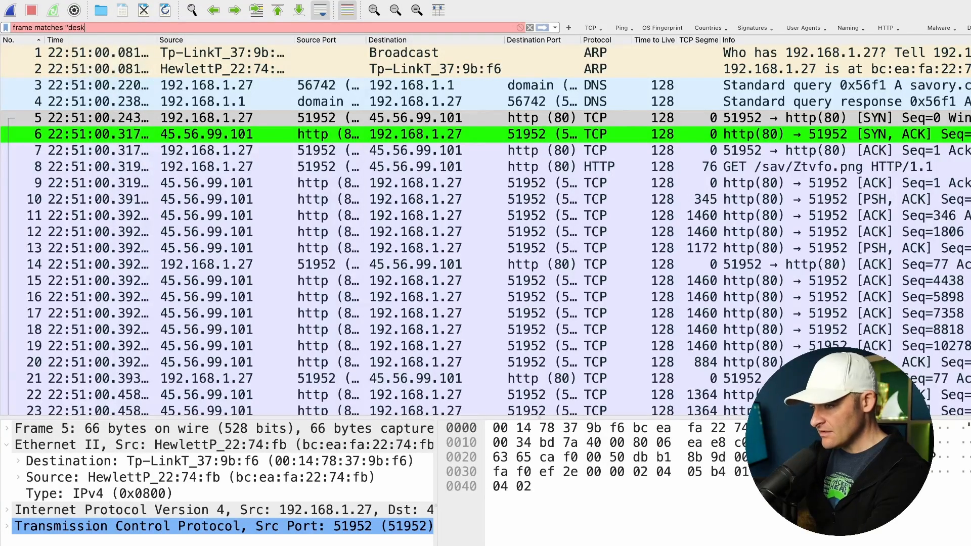
type("top\"")
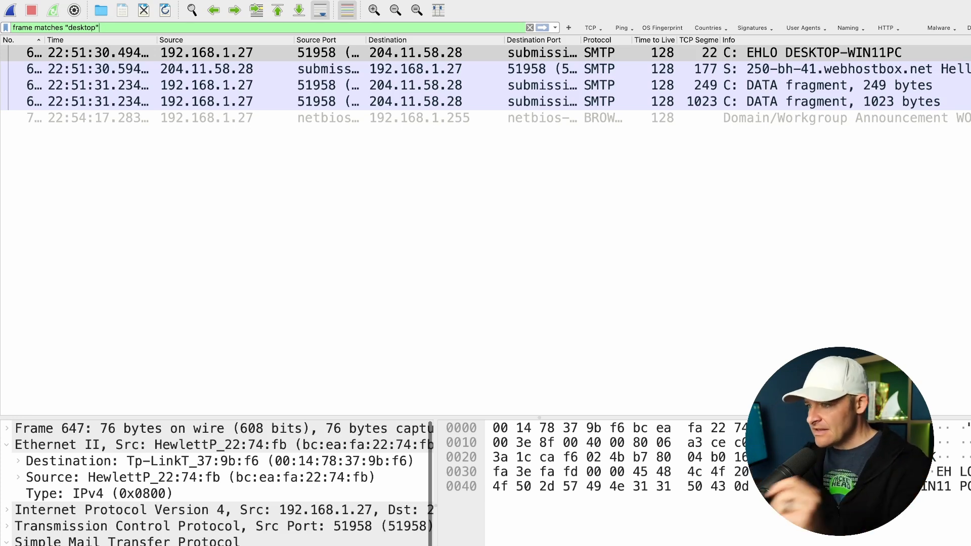
mouse_move(438, 142)
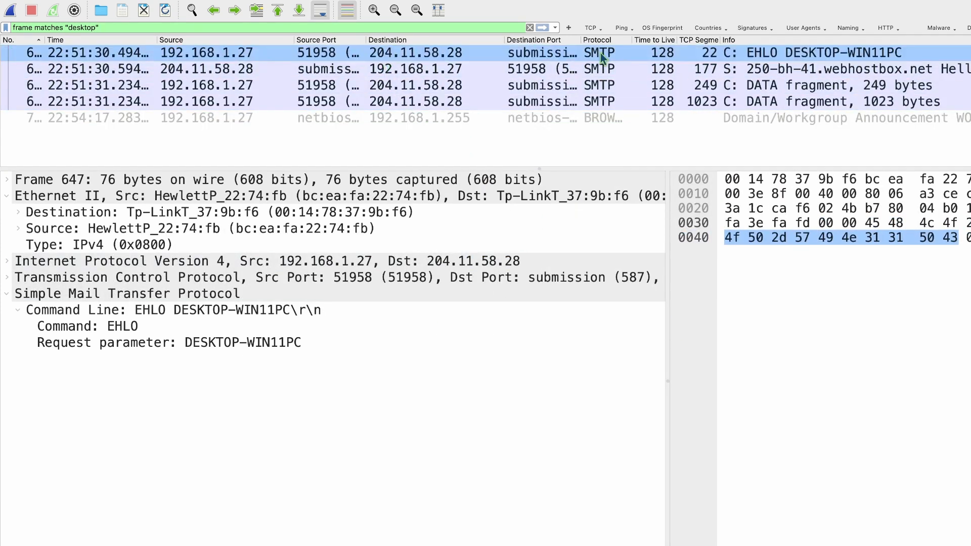
Inspect the EHLO DESKTOP-WIN11PC host name, then follow that packet's TCP stream
left_click(93, 245)
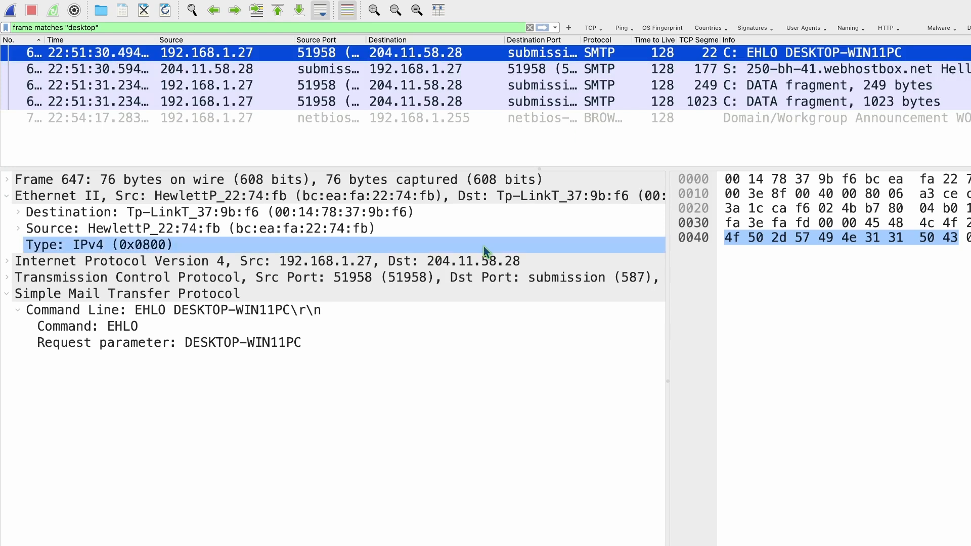
left_click(169, 343)
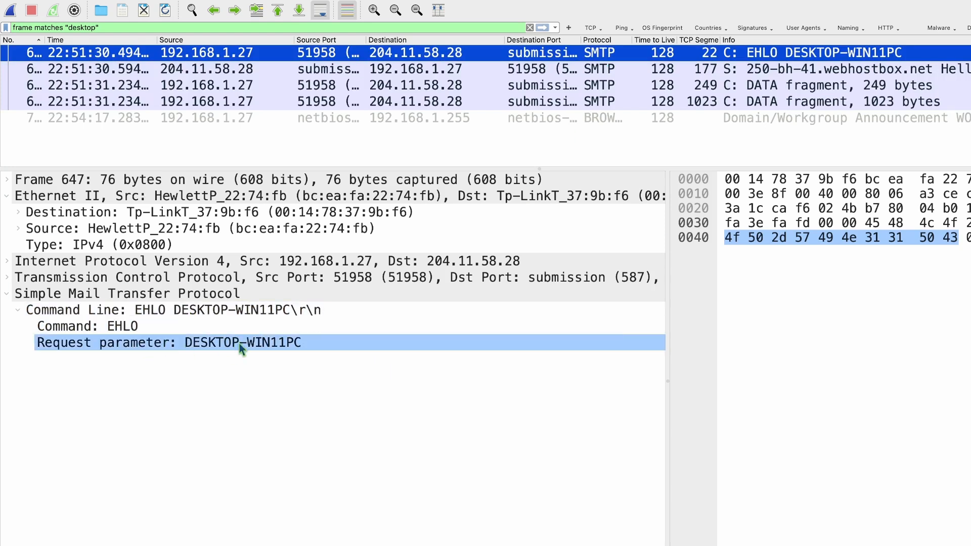
left_click(259, 389)
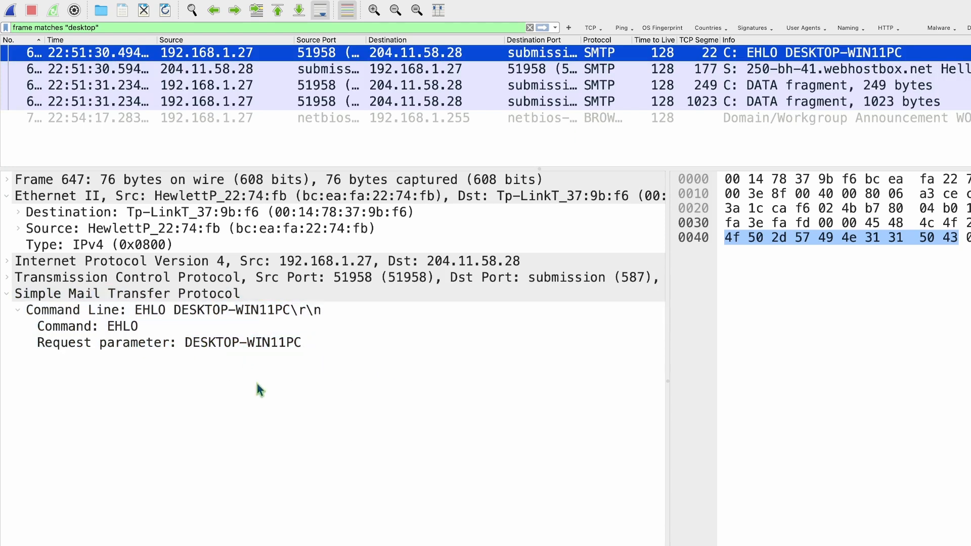
mouse_move(246, 366)
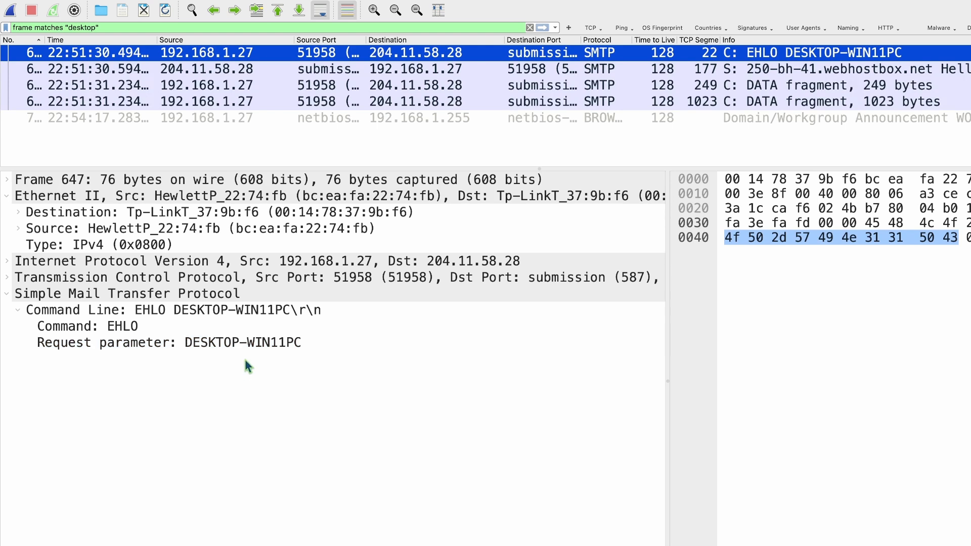
left_click(169, 342)
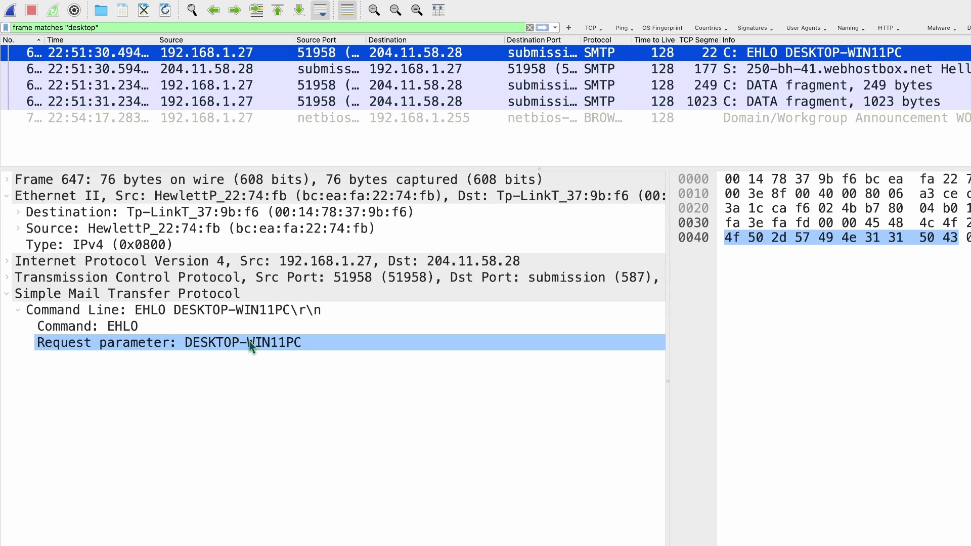
mouse_move(332, 346)
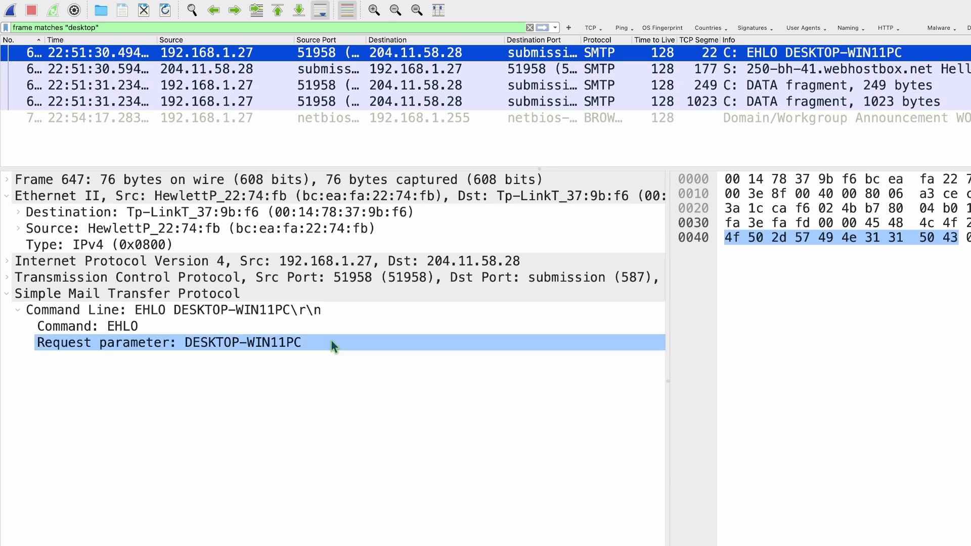
right_click(538, 53)
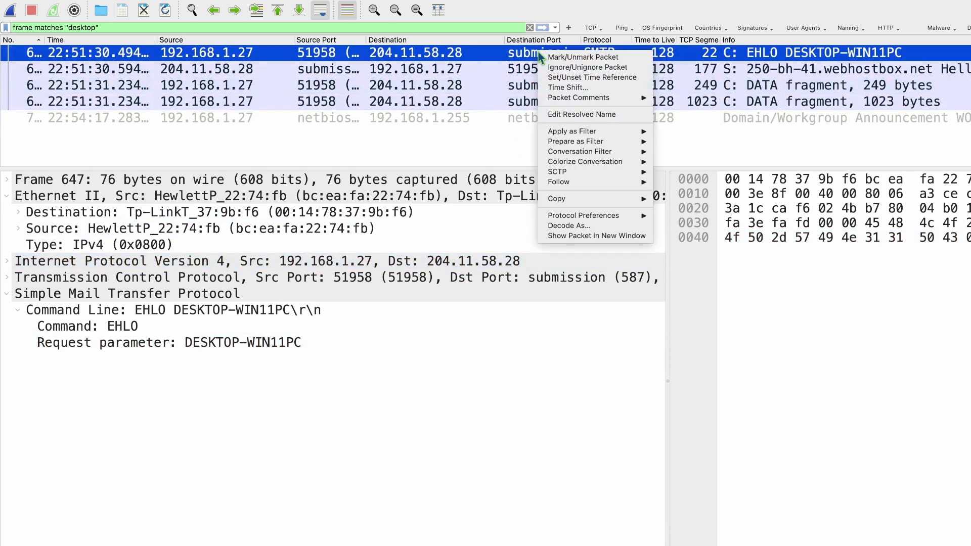
mouse_move(579, 97)
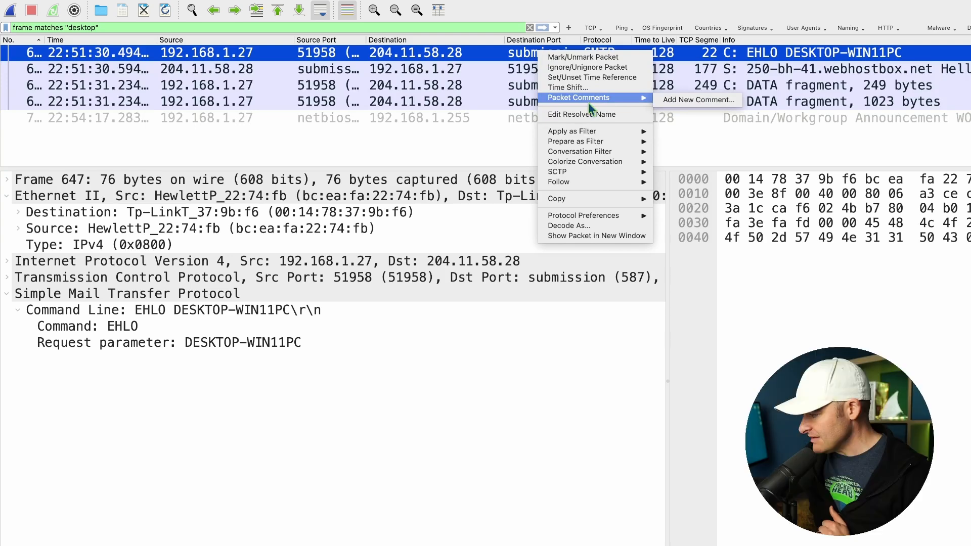
mouse_move(594, 171)
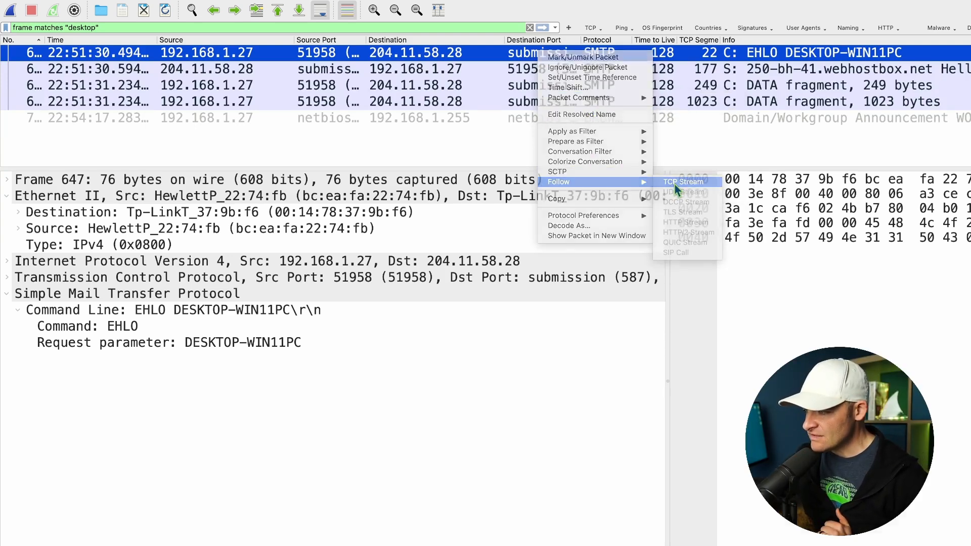
left_click(684, 182)
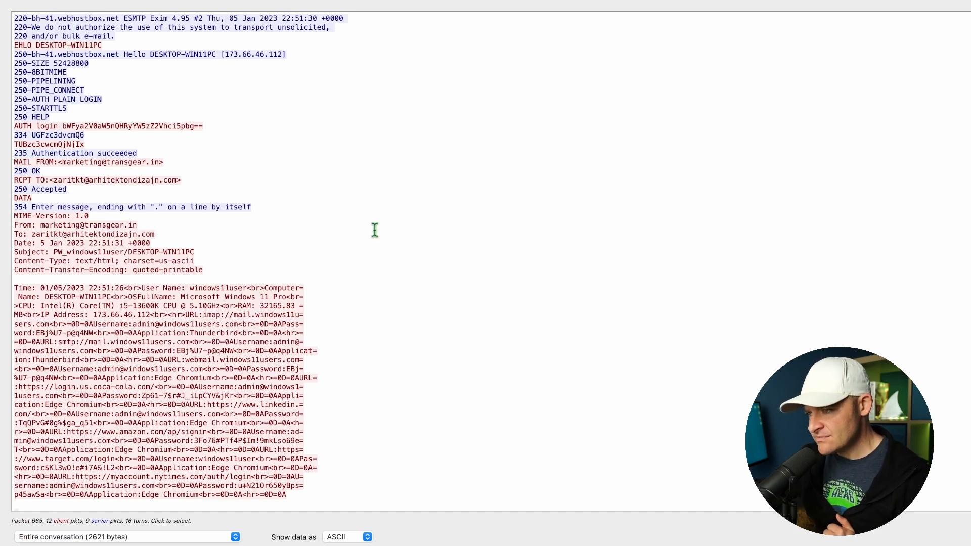
mouse_move(220, 100)
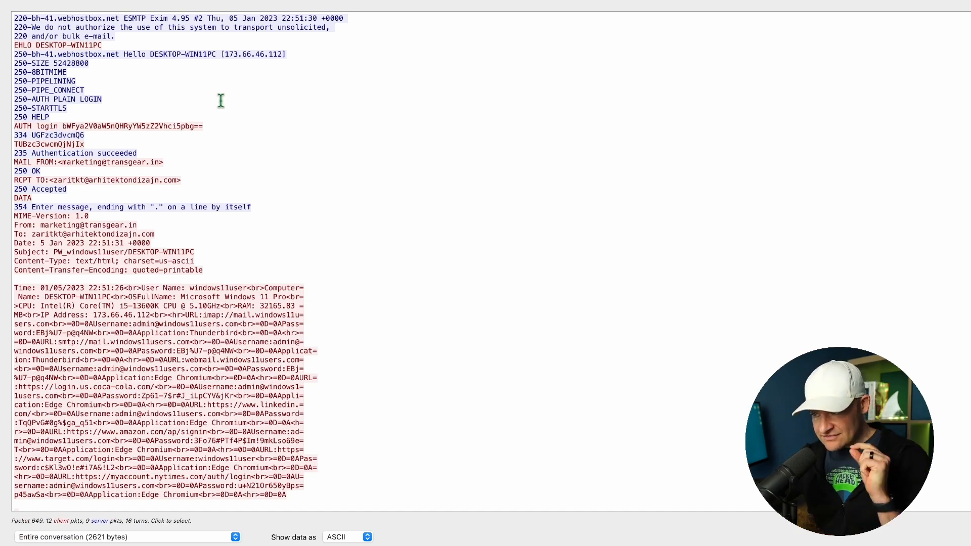
mouse_move(177, 87)
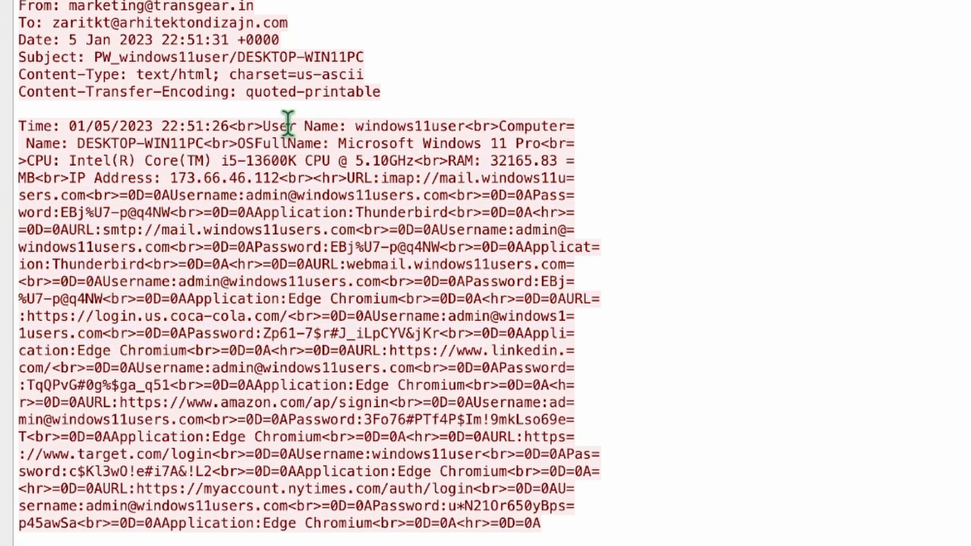
double_click(401, 126)
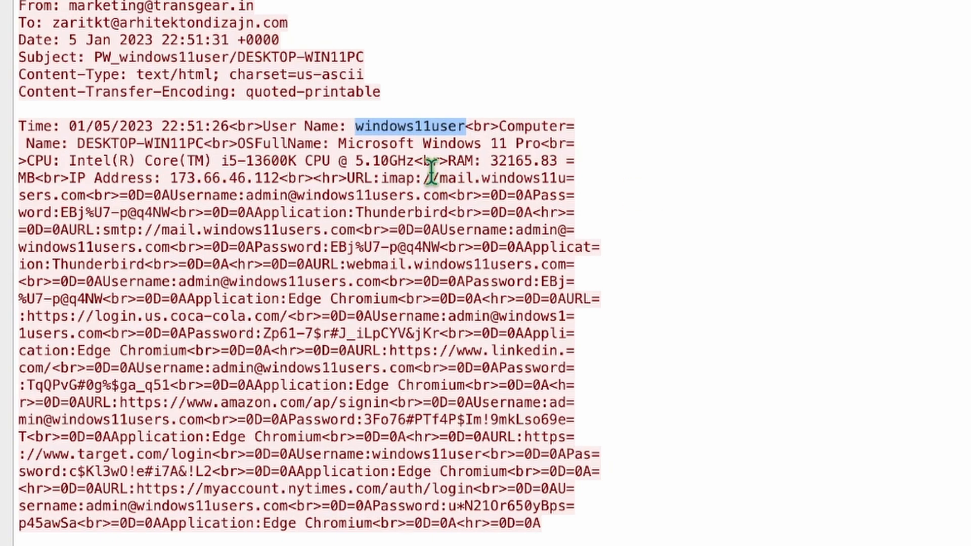
mouse_move(111, 147)
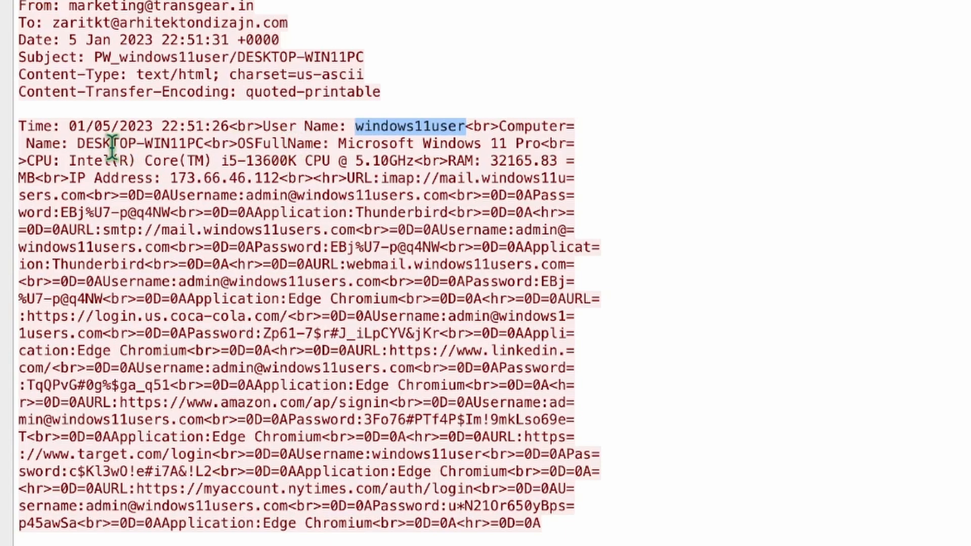
mouse_move(141, 161)
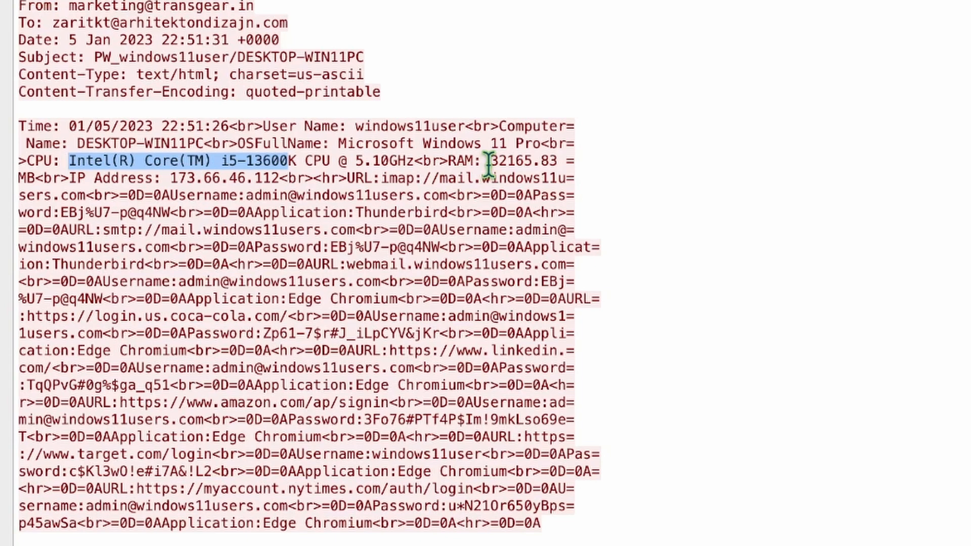
double_click(510, 160)
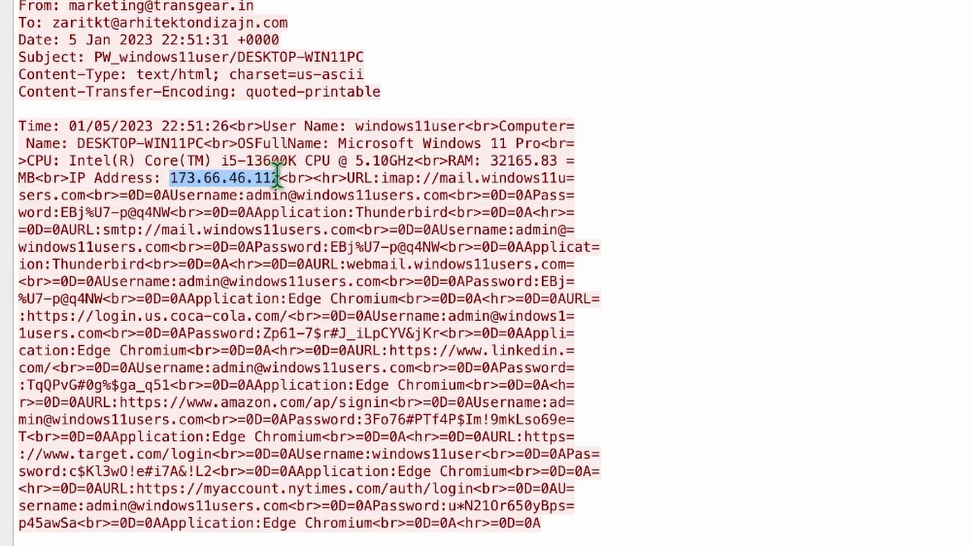
mouse_move(308, 284)
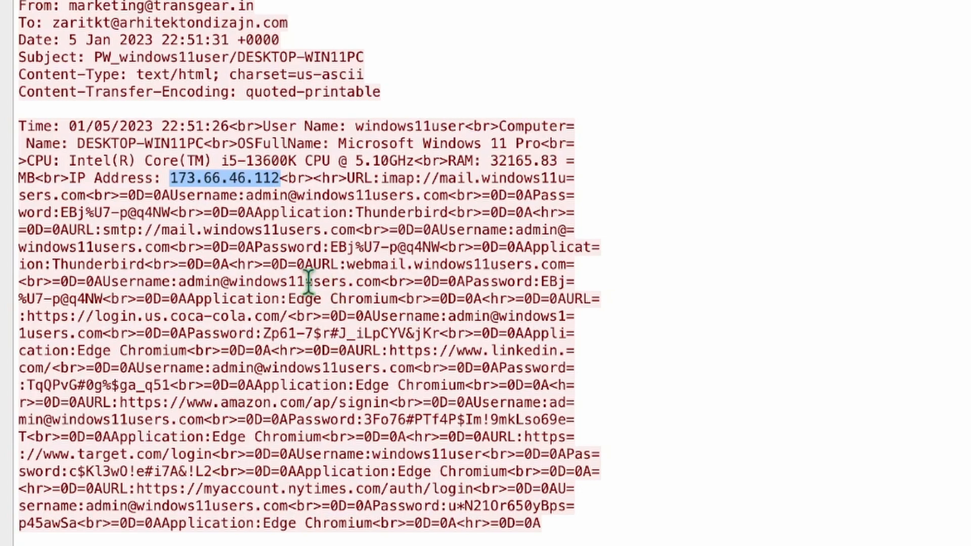
mouse_move(294, 282)
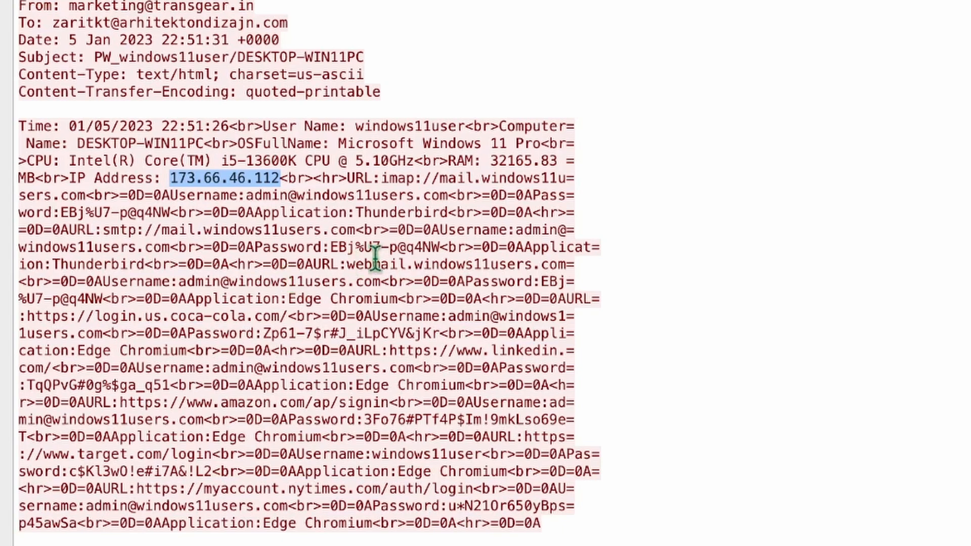
Highlight the Thunderbird application name in the followed SMTP stream
double_click(401, 212)
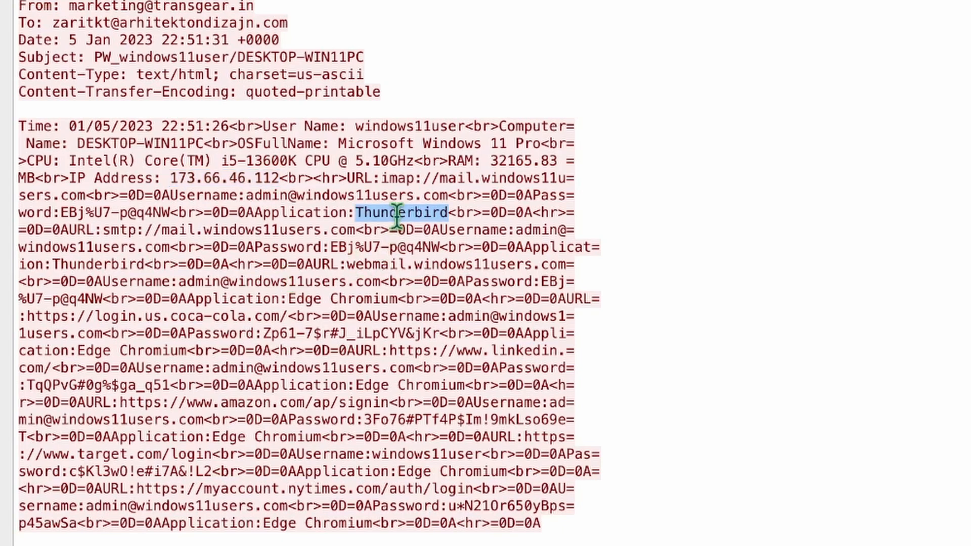
mouse_move(342, 258)
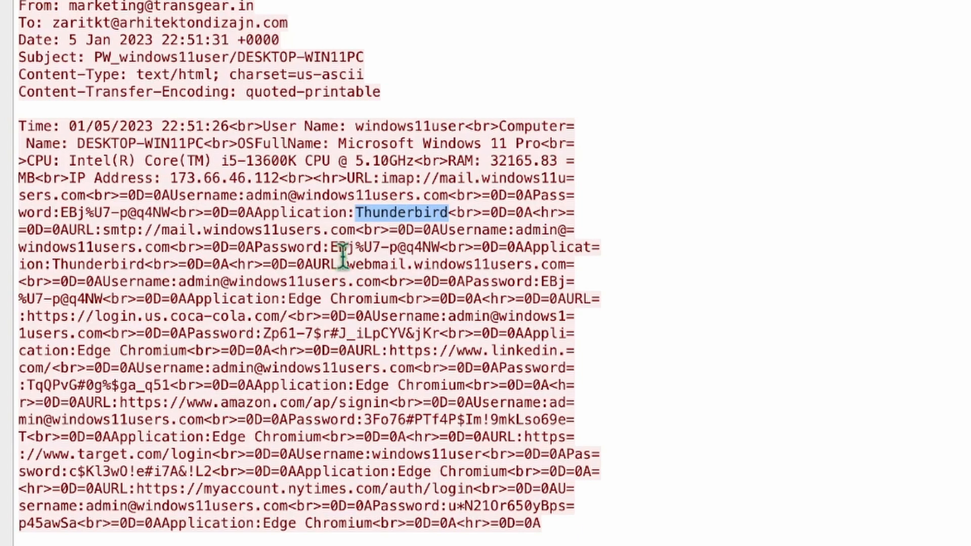
mouse_move(174, 316)
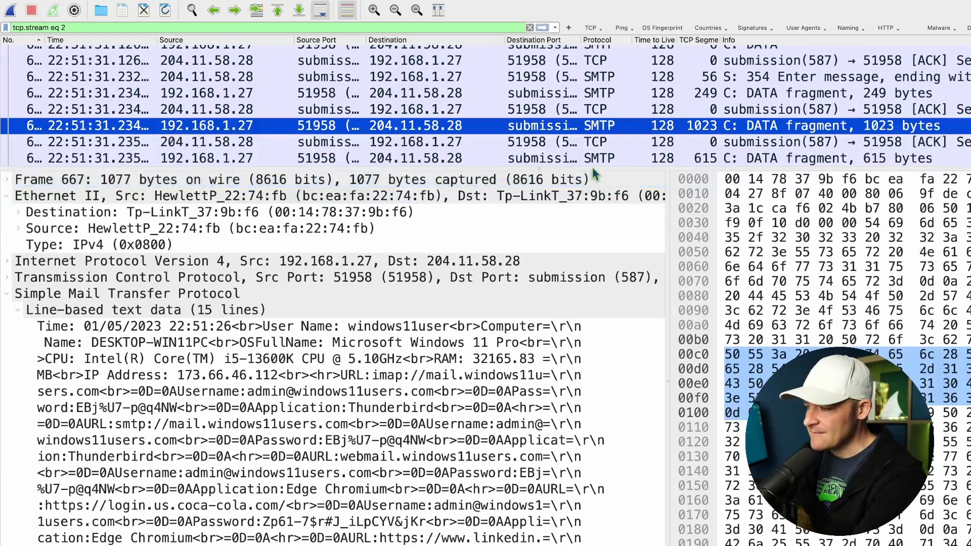
Select the AUTH login packet and bring up actions for its encoded username field
scroll("up", 3)
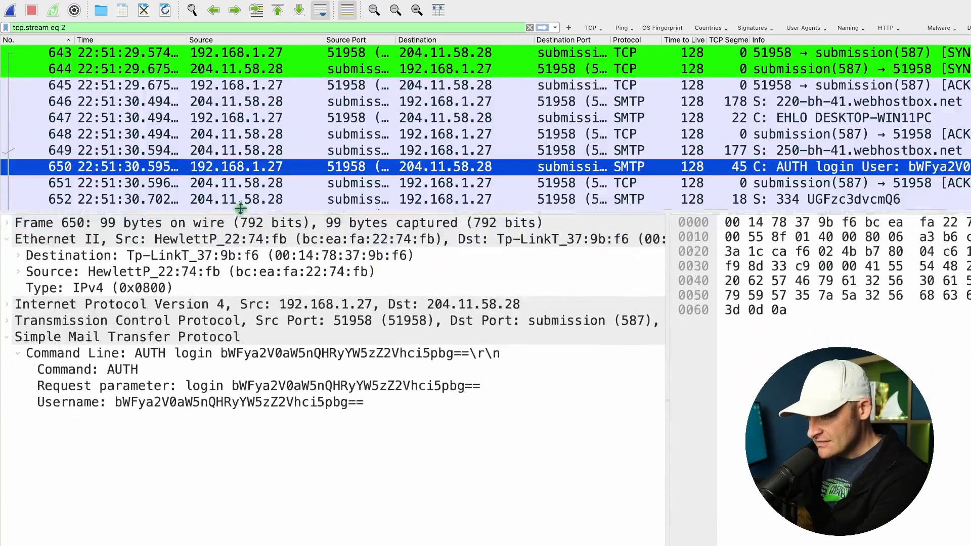
left_click(126, 320)
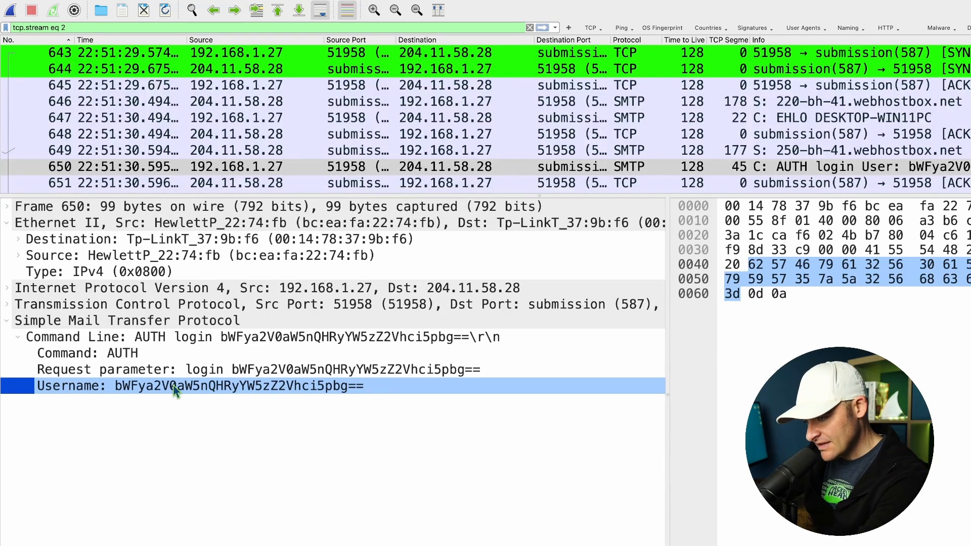
right_click(199, 386)
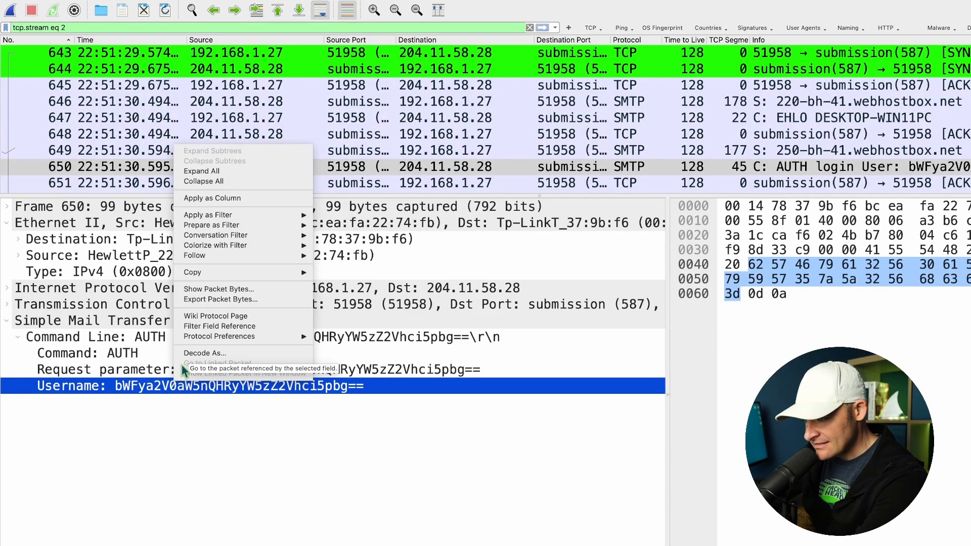
Show the username field's packet bytes and decode them as Base64
left_click(218, 289)
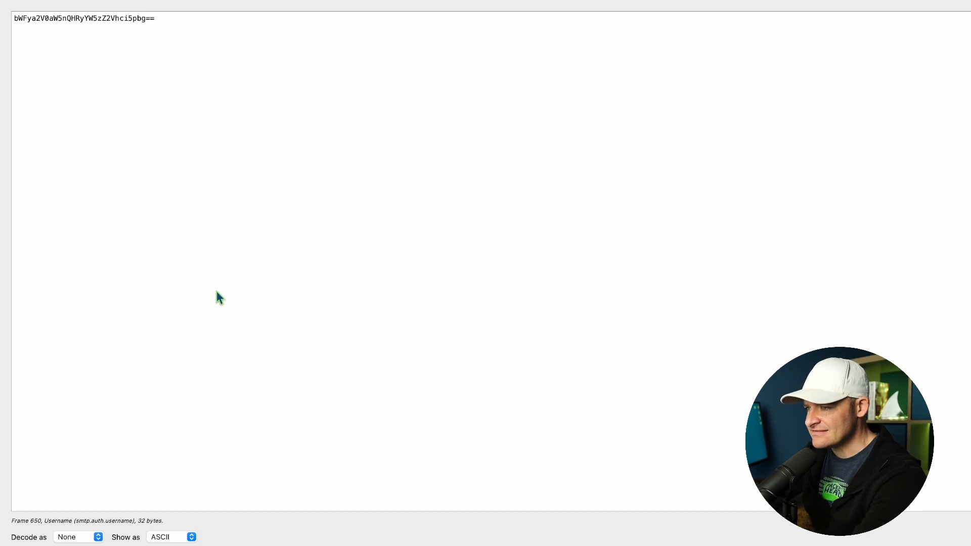
triple_click(83, 18)
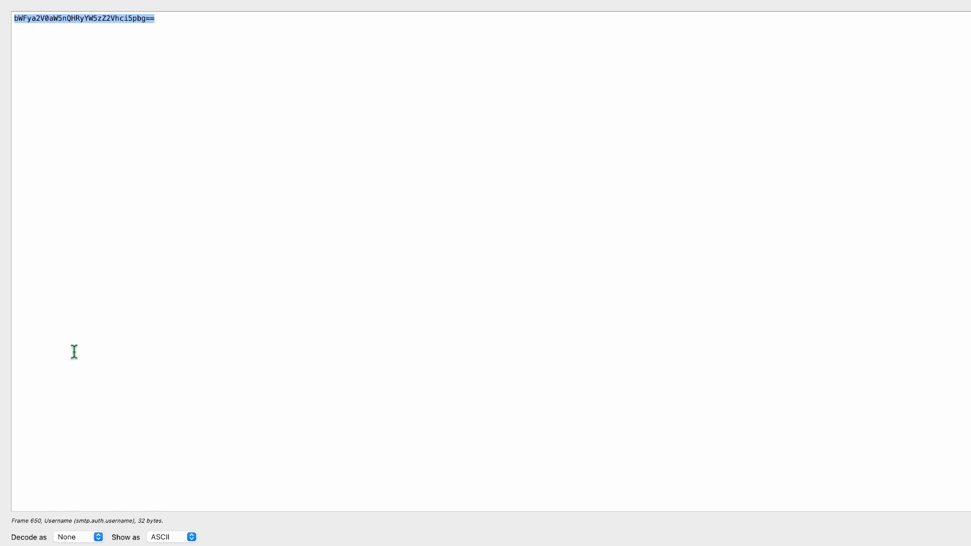
left_click(75, 537)
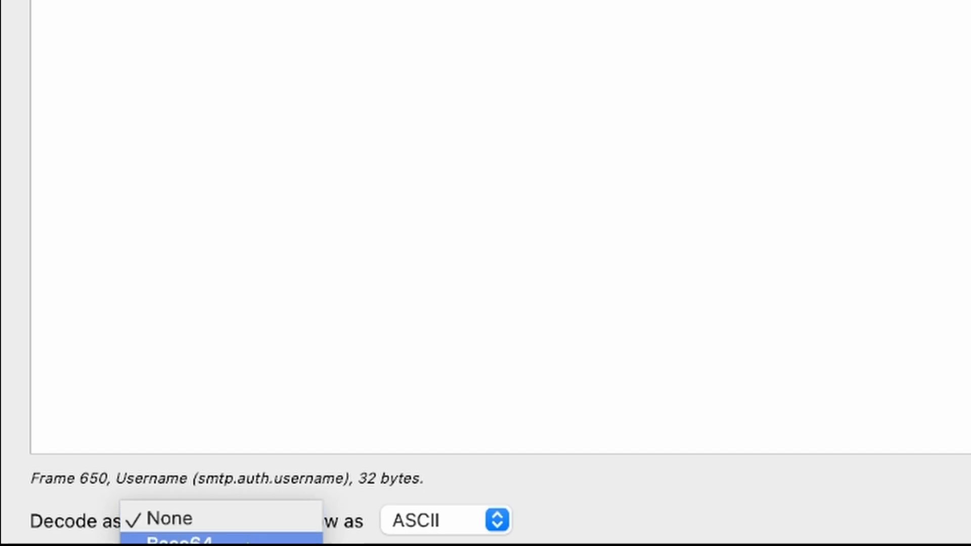
left_click(179, 544)
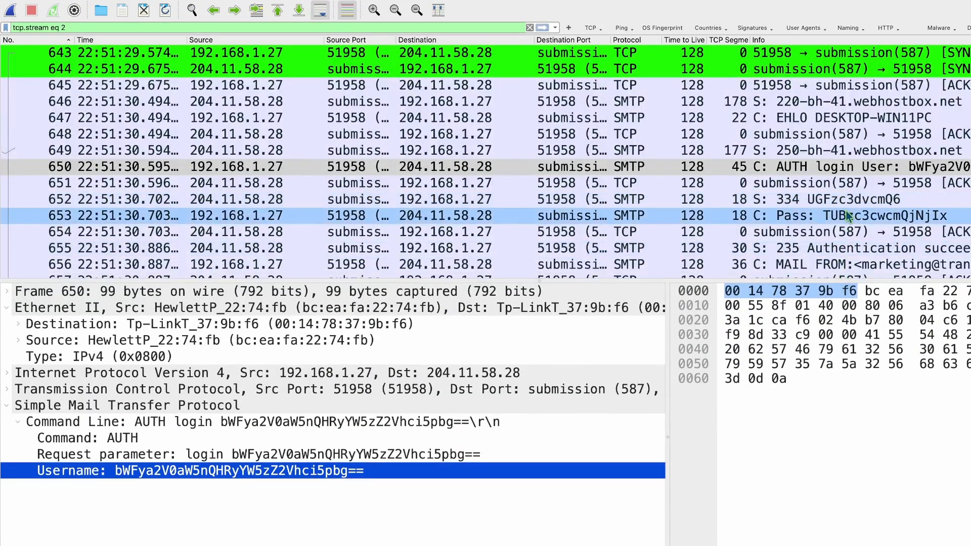
Select Pass packet 653 and decode its password field bytes as Base64
left_click(433, 215)
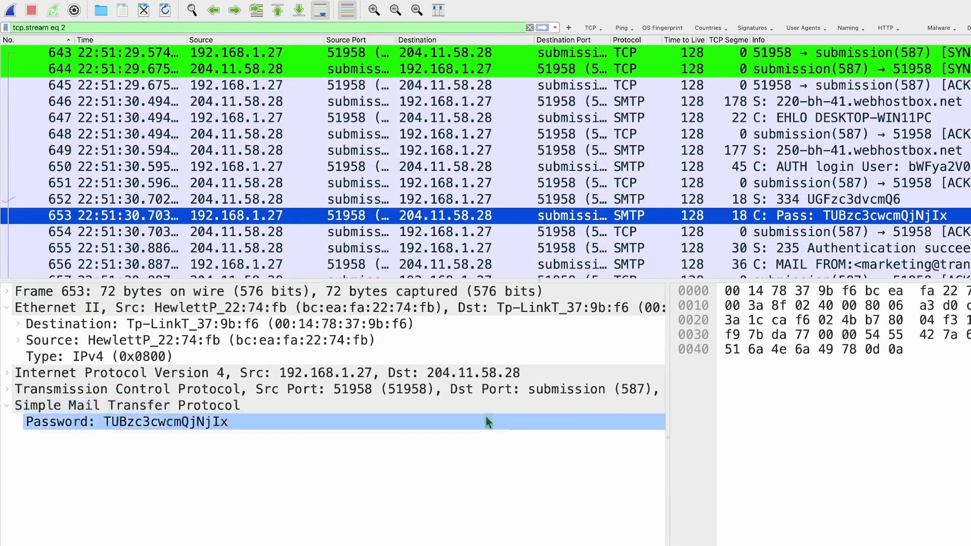
left_click(123, 421)
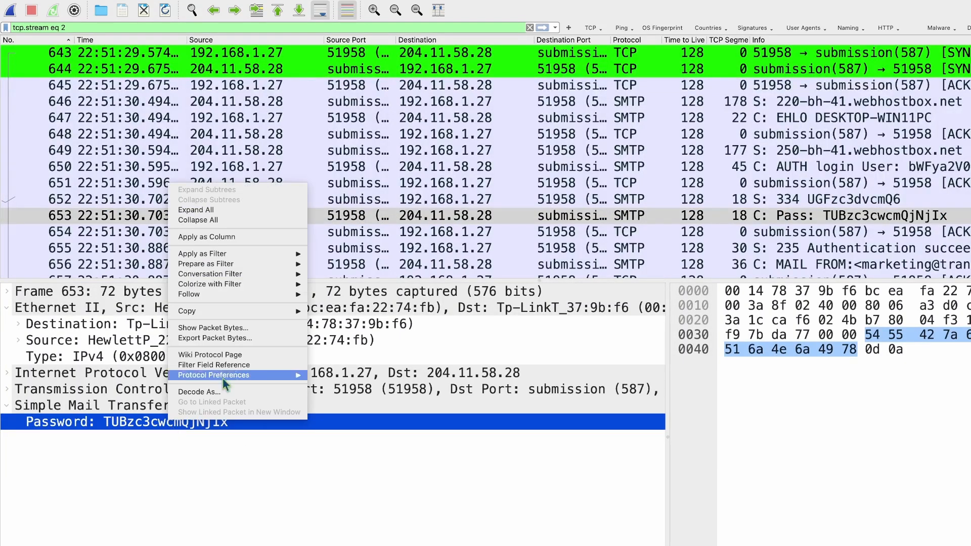
left_click(213, 327)
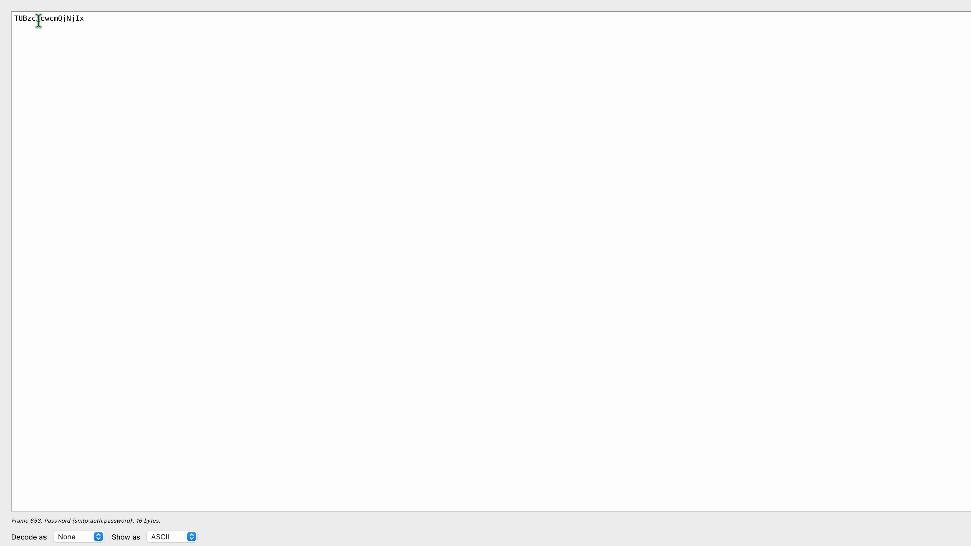
left_click(77, 537)
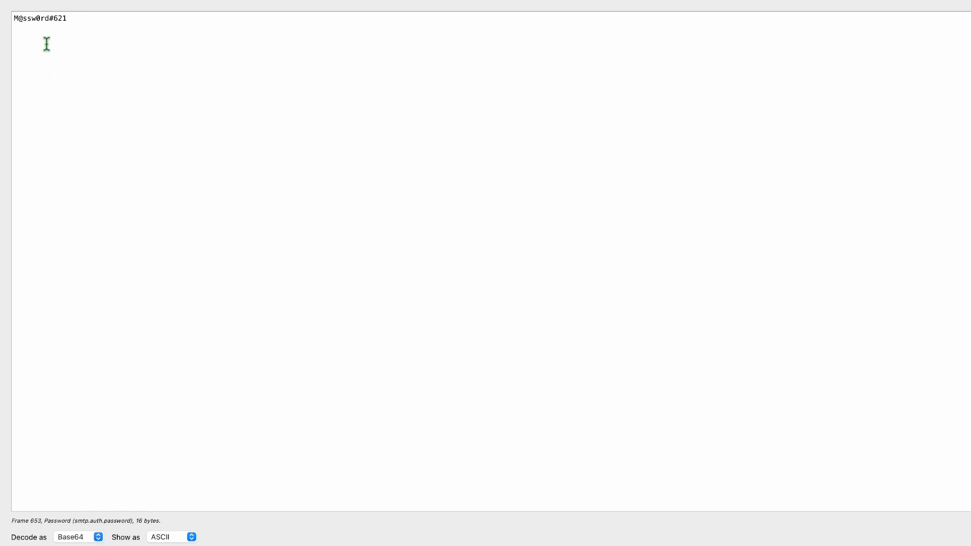